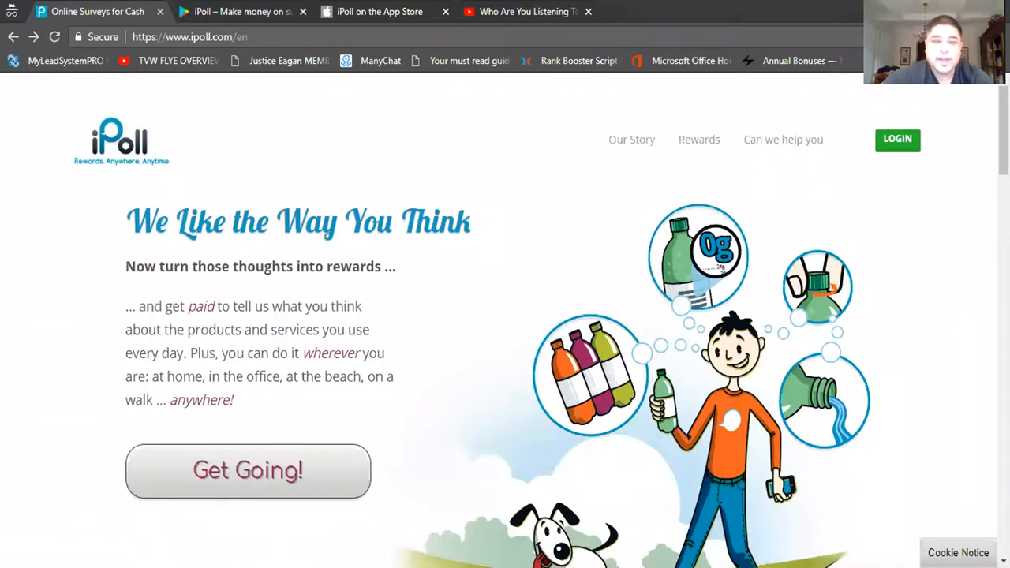
mouse_move(848, 442)
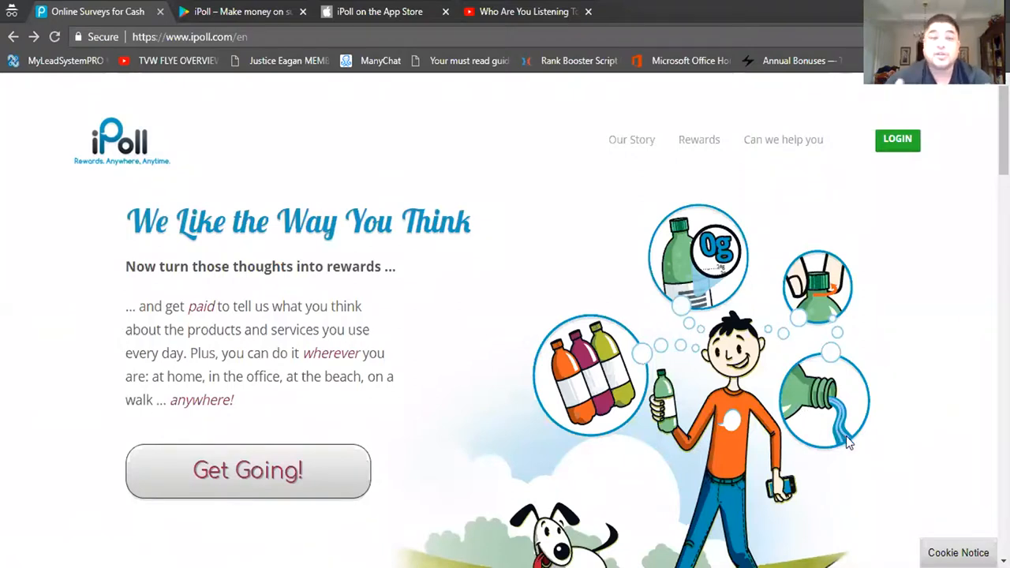
mouse_move(872, 455)
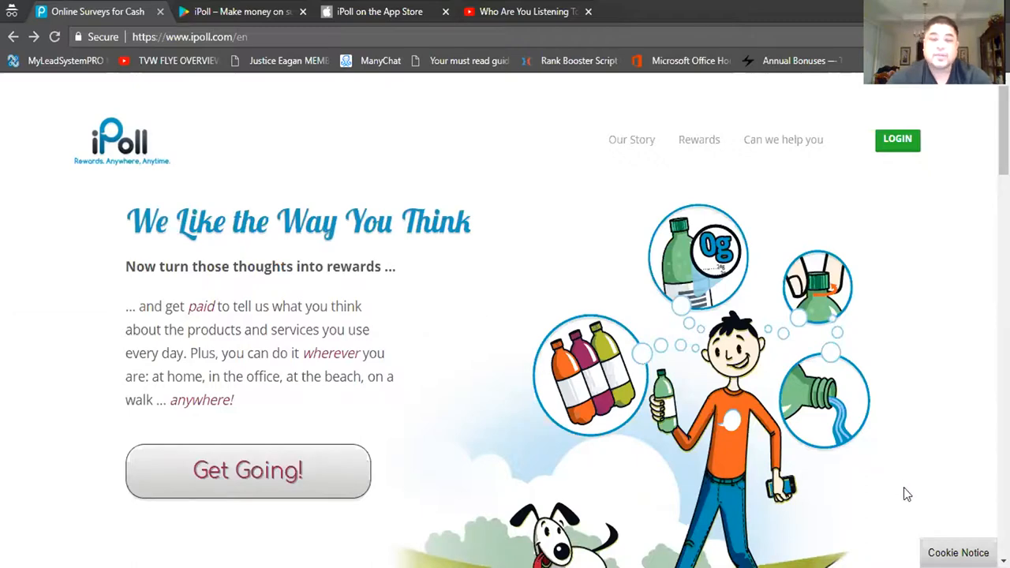
- Scroll the iPoll homepage down to the Get Mobile and How it works sections
scroll("down", 3)
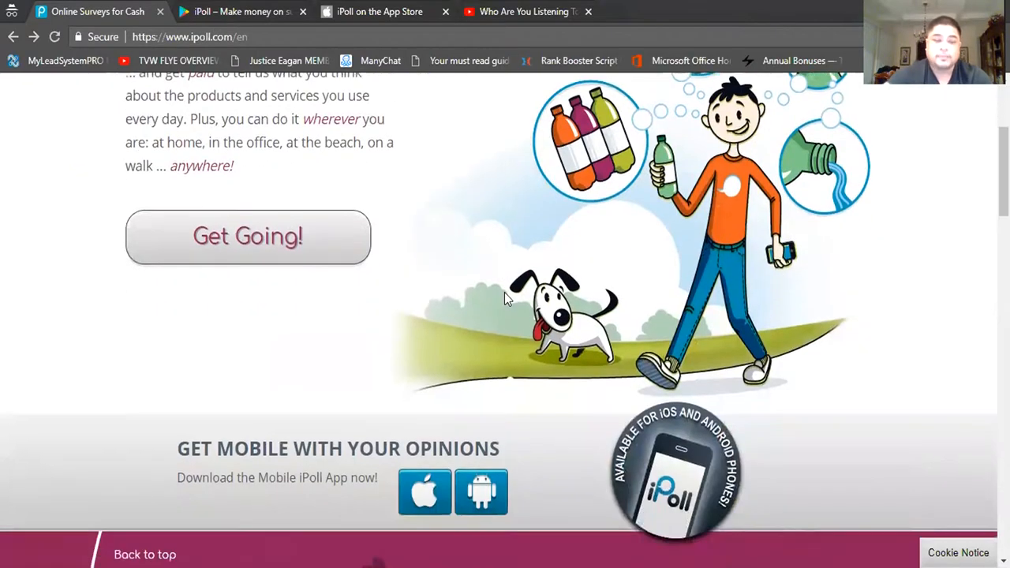
scroll("down", 3)
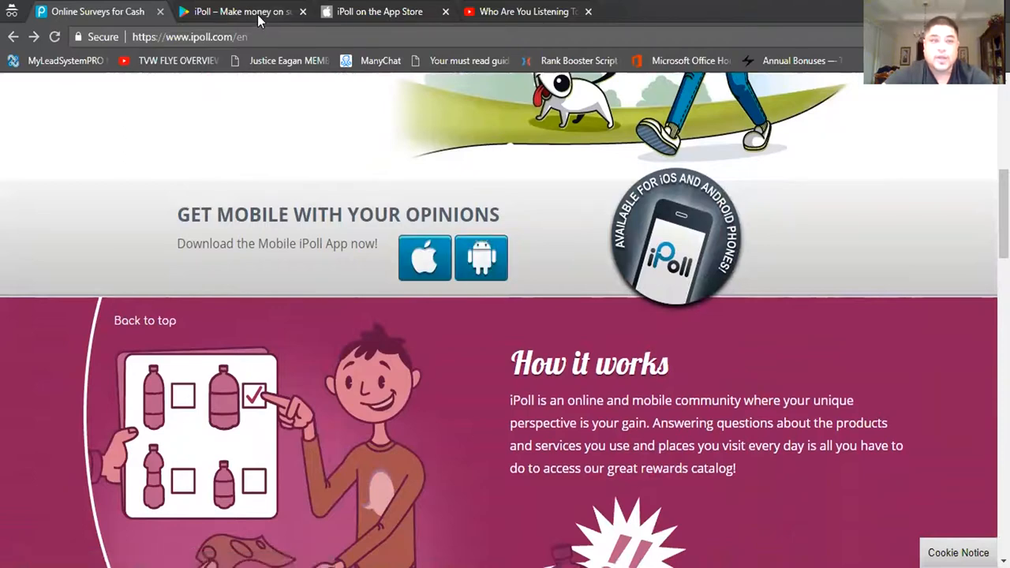
- Switch to the iPoll Google Play listing and scroll down to its screenshots
left_click(481, 258)
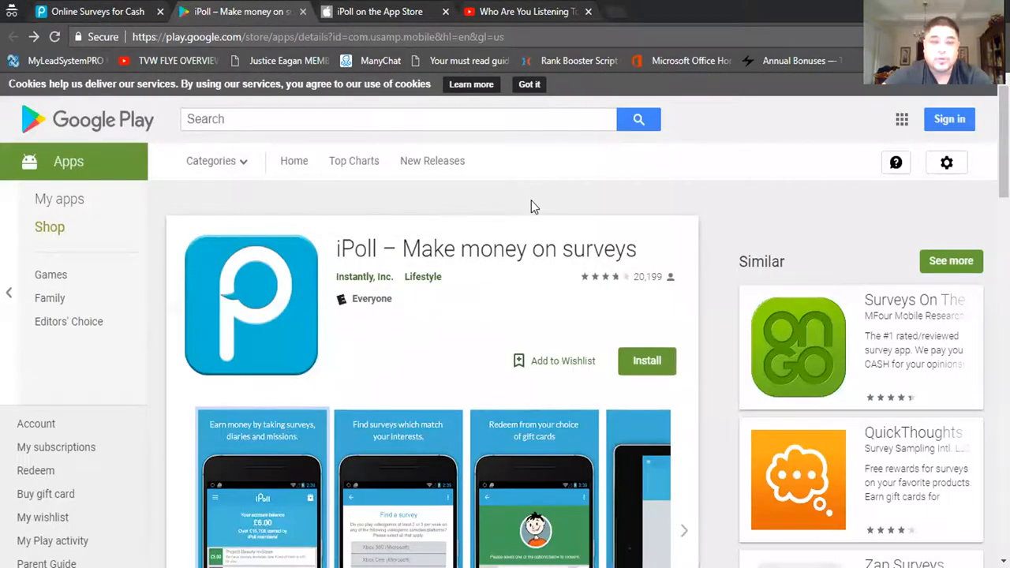
scroll("down", 3)
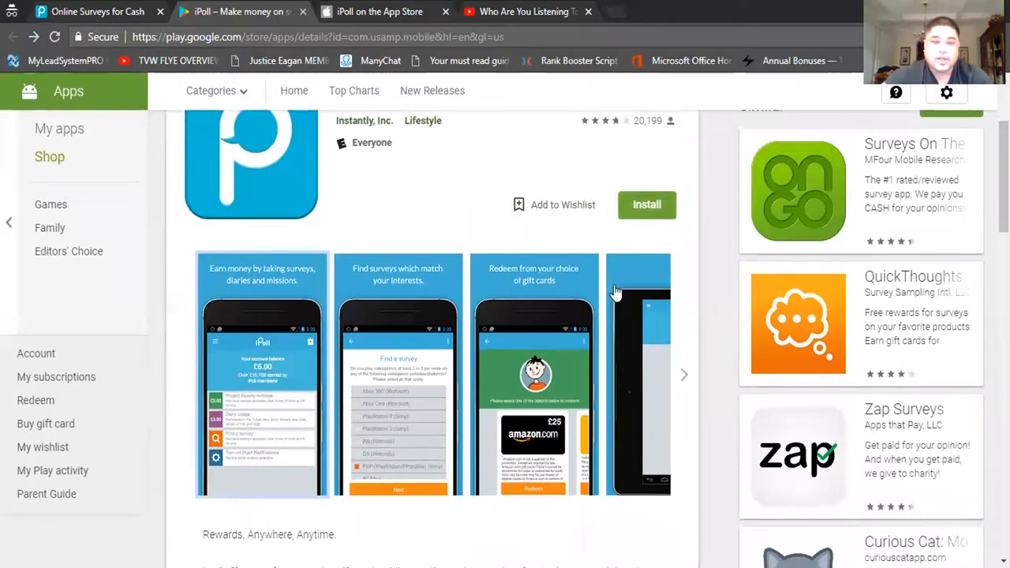
left_click(397, 375)
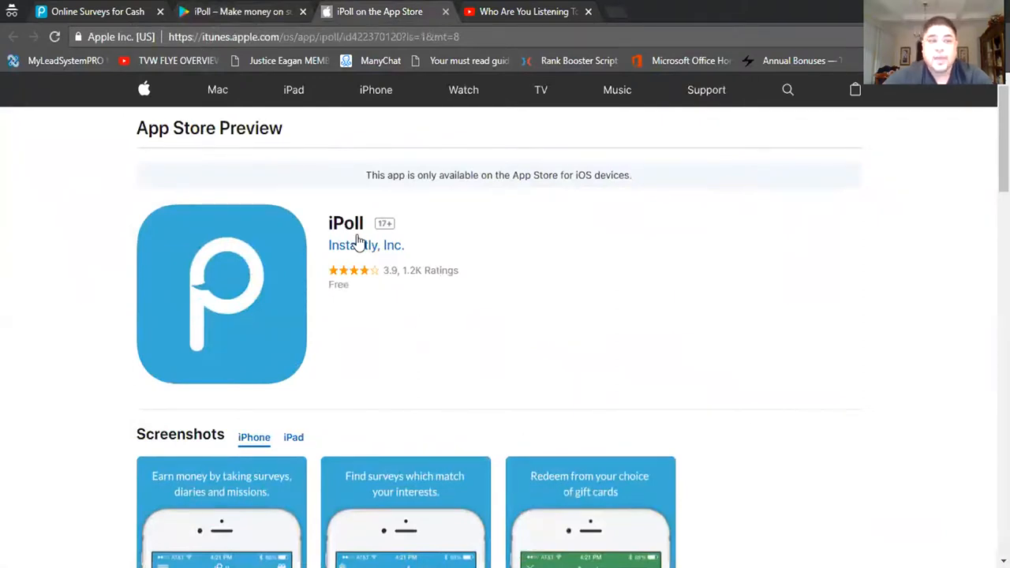
mouse_move(487, 244)
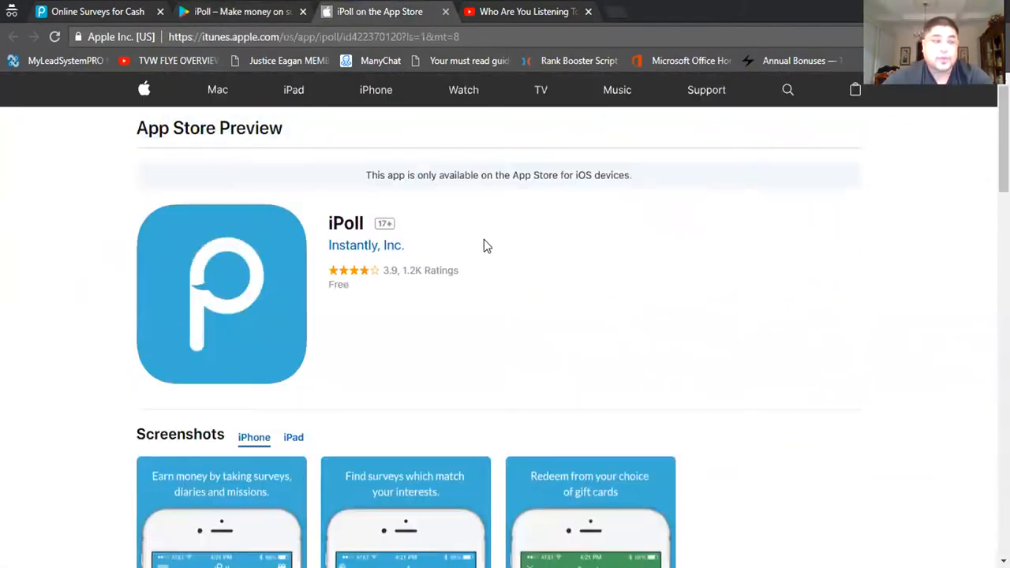
- Scroll the App Store Preview page down to the iPoll ratings and iPhone screenshots
scroll("down", 3)
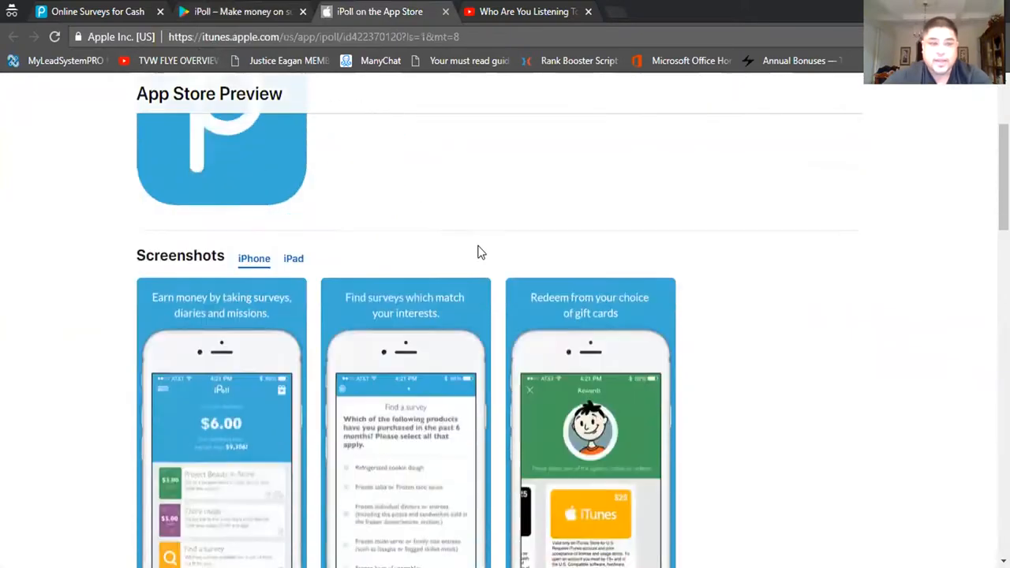
scroll("down", 3)
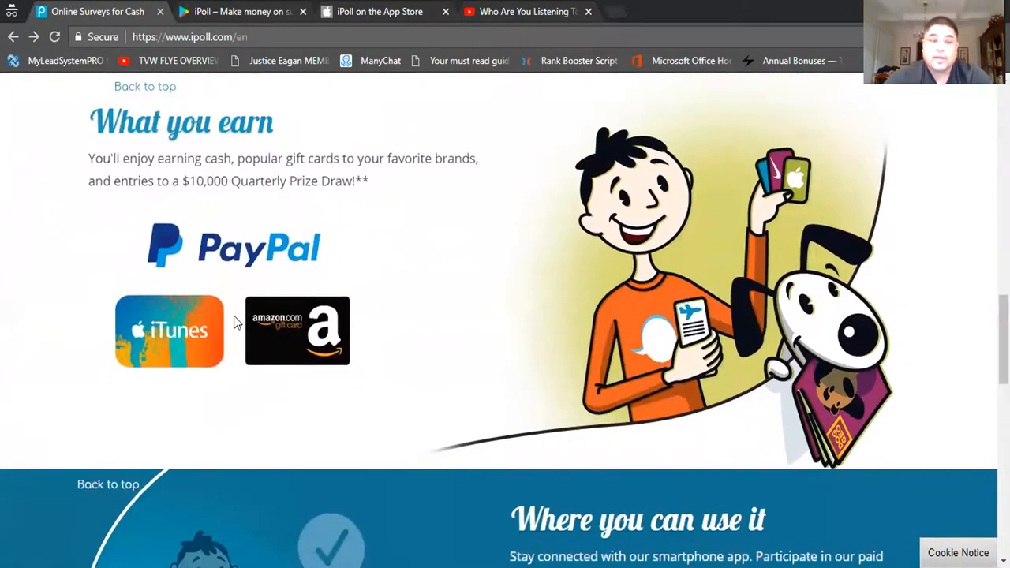
mouse_move(503, 337)
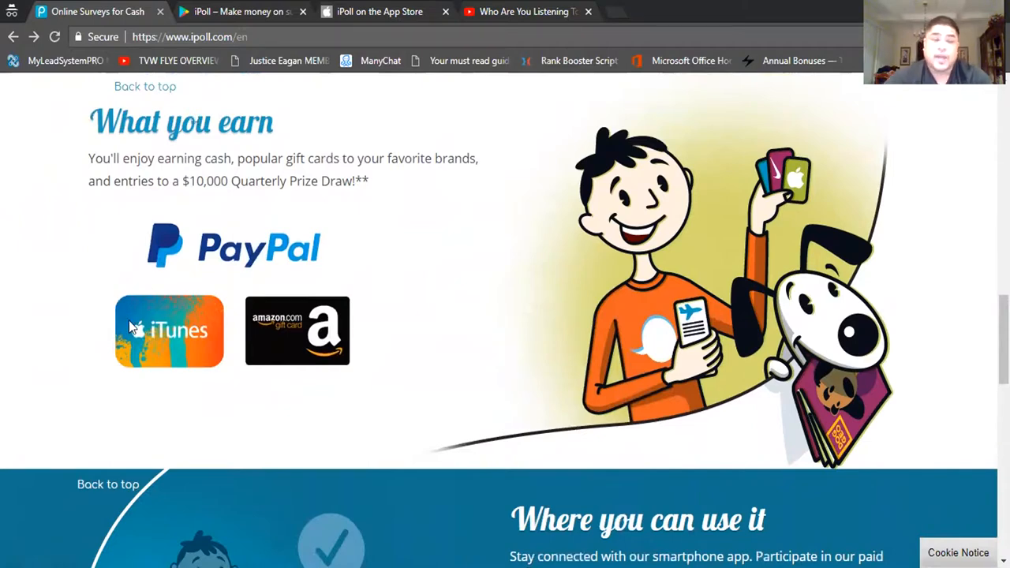
mouse_move(315, 338)
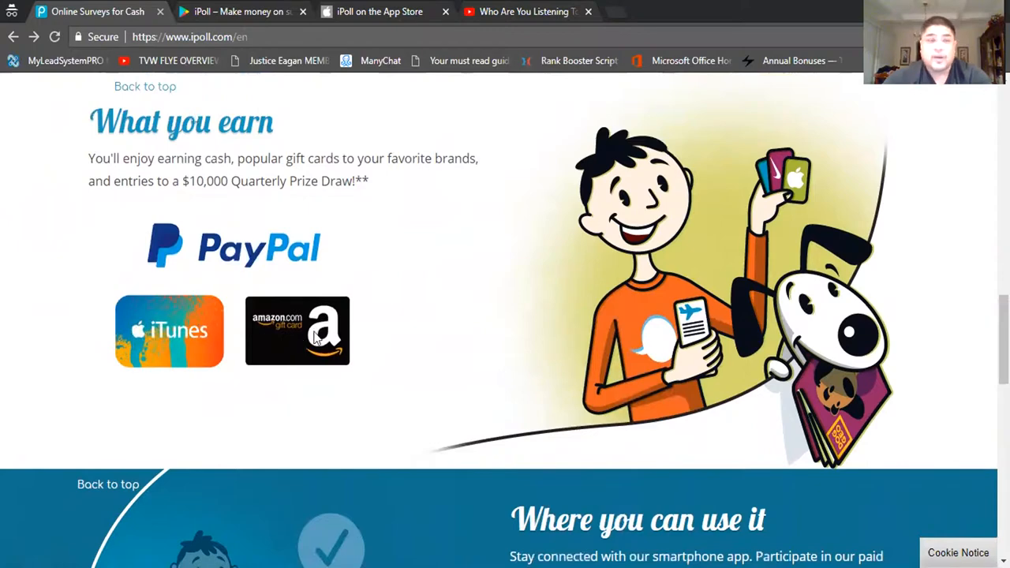
mouse_move(355, 343)
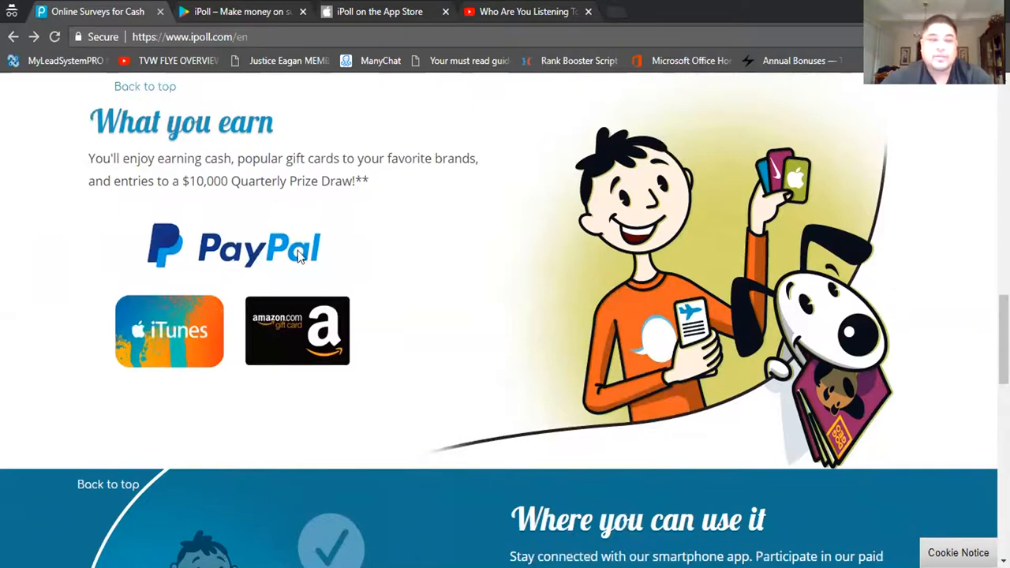
mouse_move(300, 286)
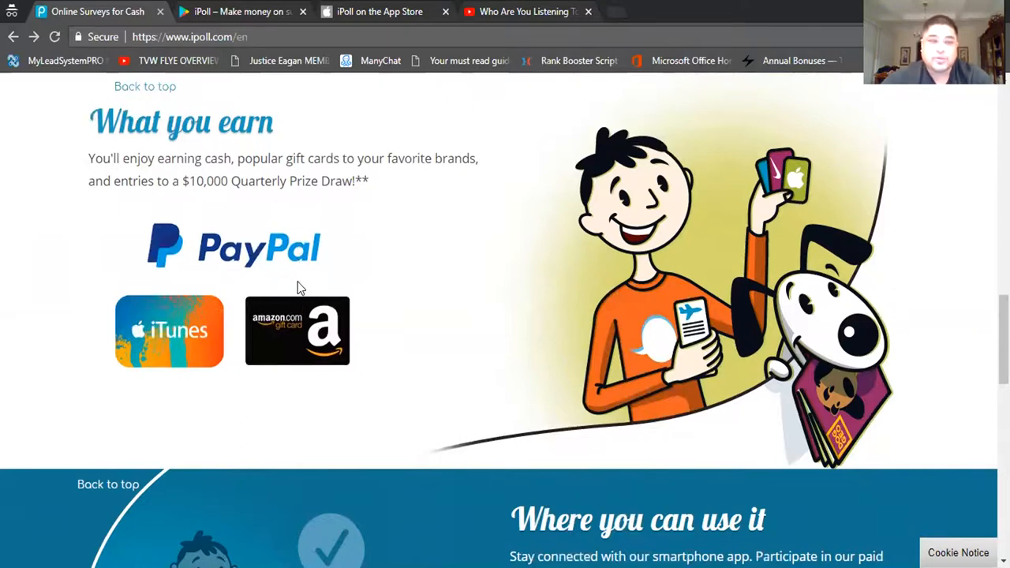
mouse_move(417, 339)
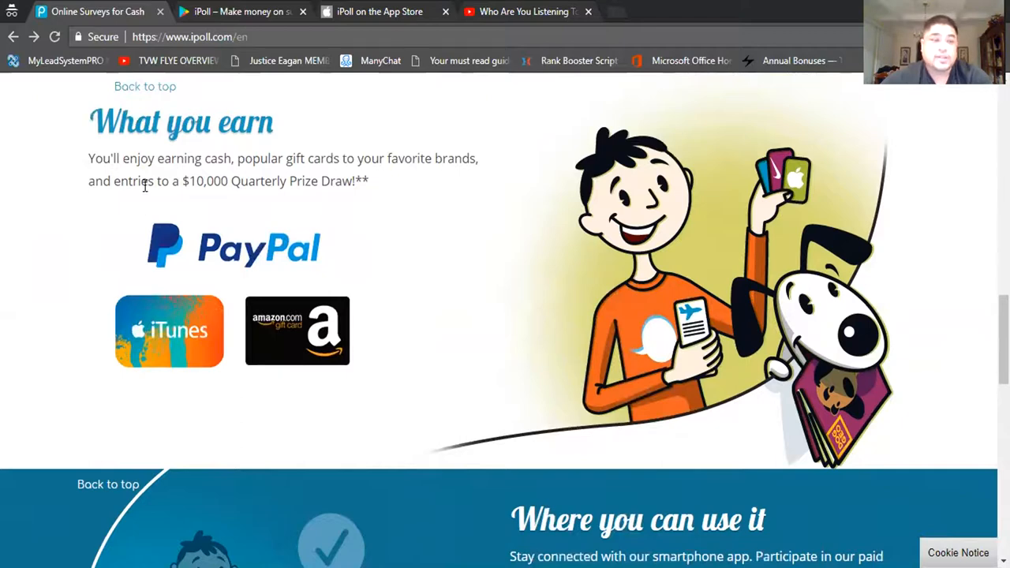
mouse_move(196, 177)
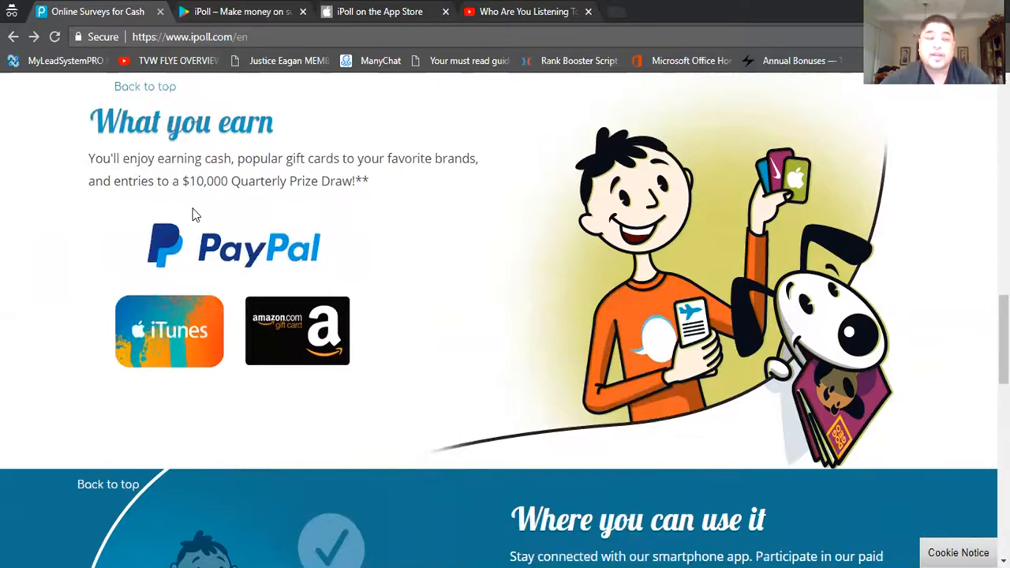
mouse_move(209, 207)
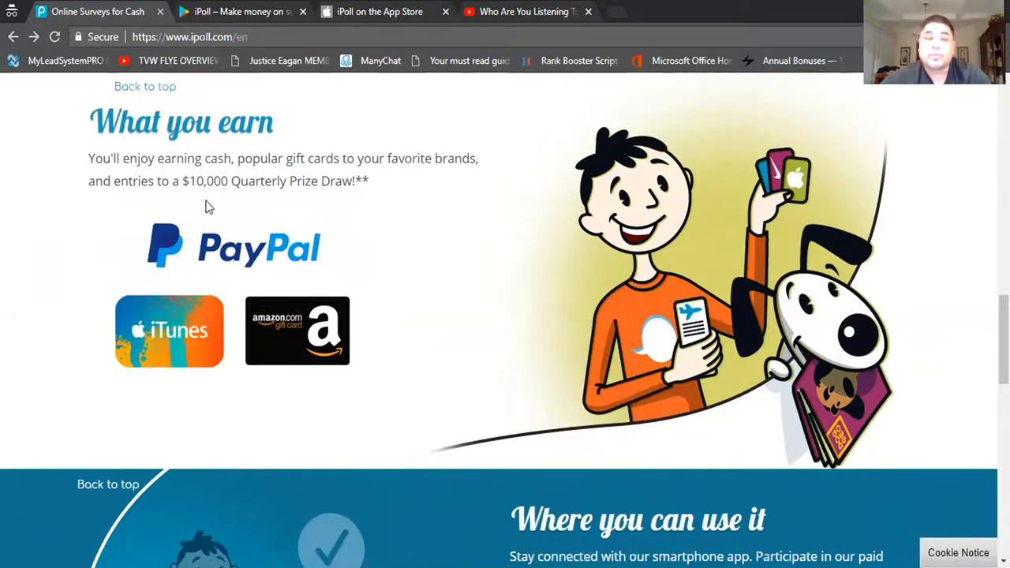
mouse_move(394, 259)
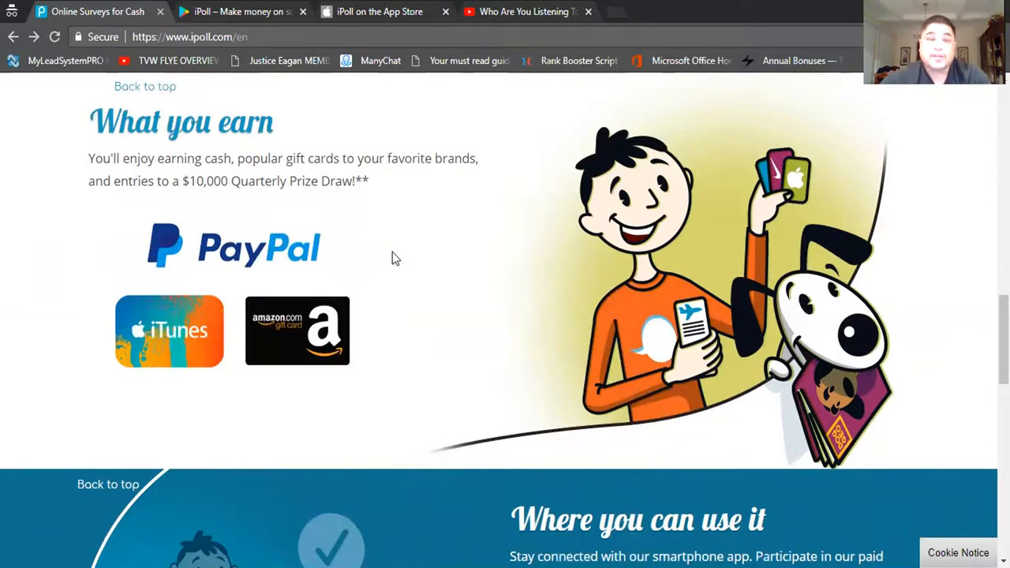
mouse_move(359, 209)
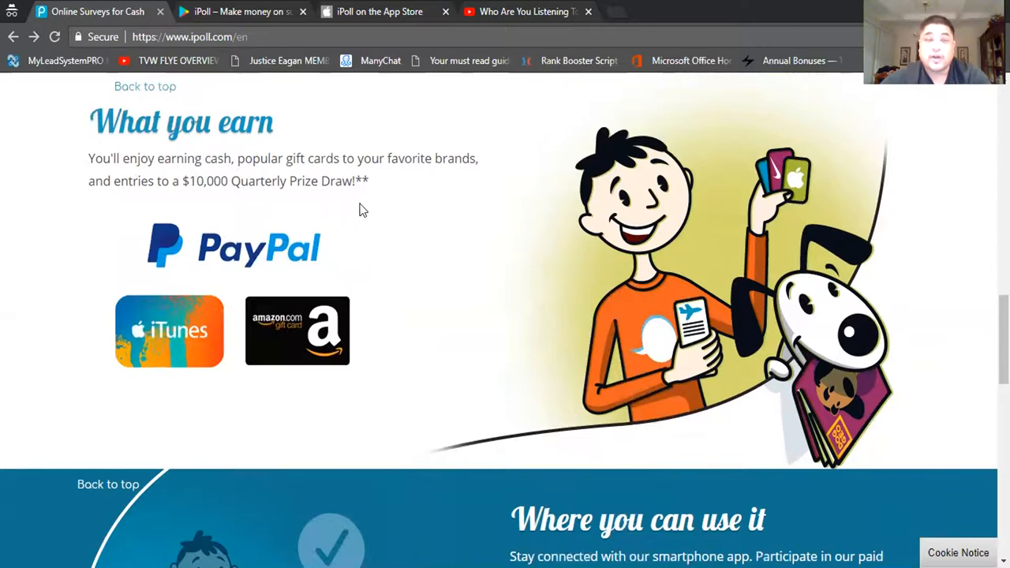
mouse_move(483, 219)
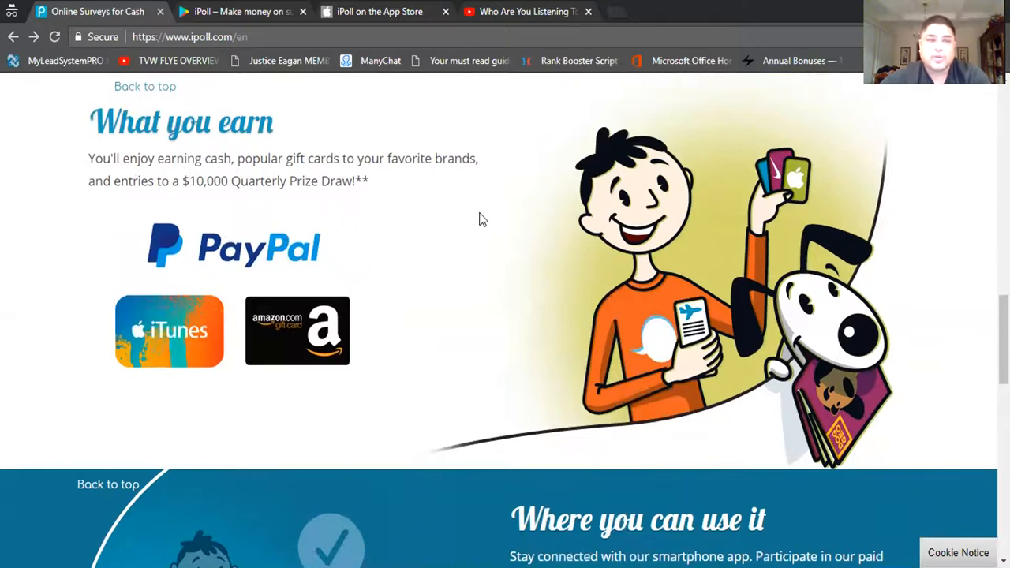
- Scroll past Where you can use it to the Join today for free iOS/Android offers and country list
scroll("down", 3)
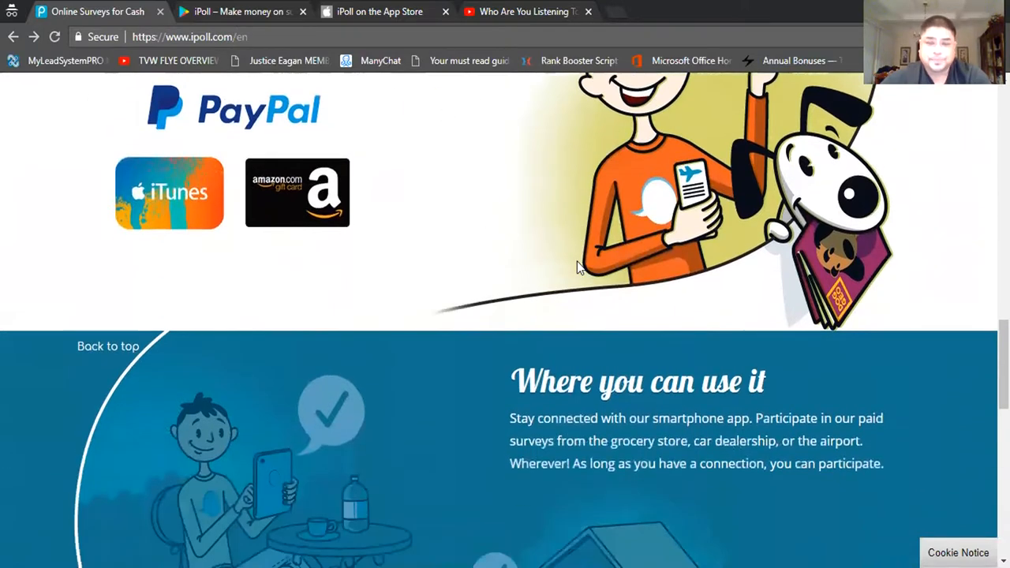
scroll("down", 3)
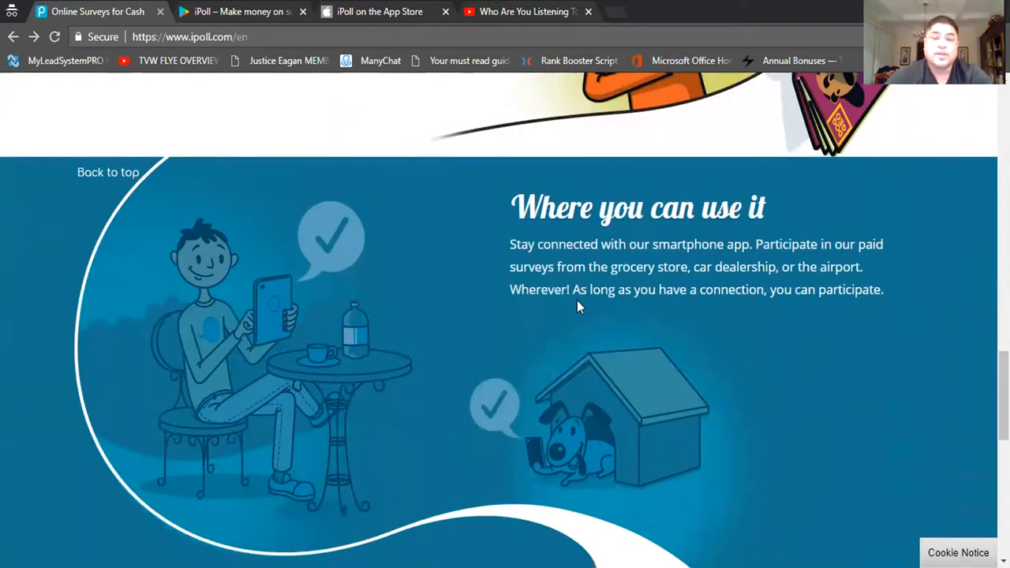
mouse_move(803, 289)
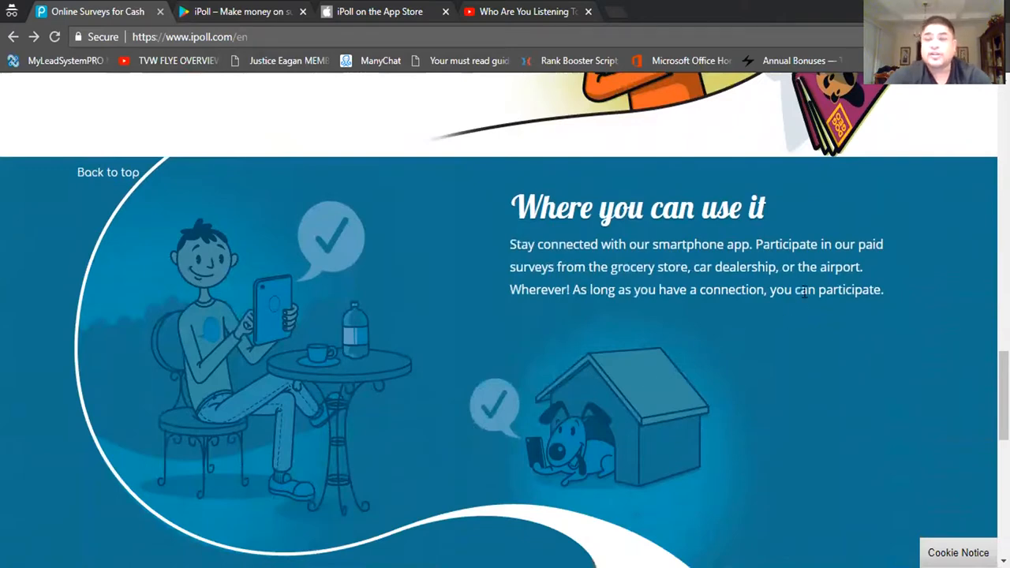
mouse_move(841, 369)
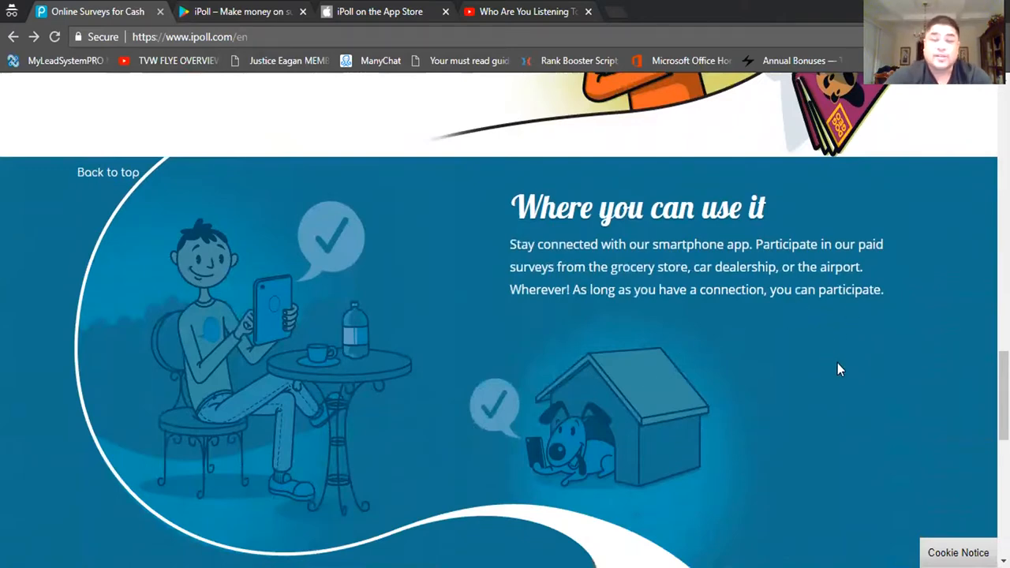
scroll("down", 3)
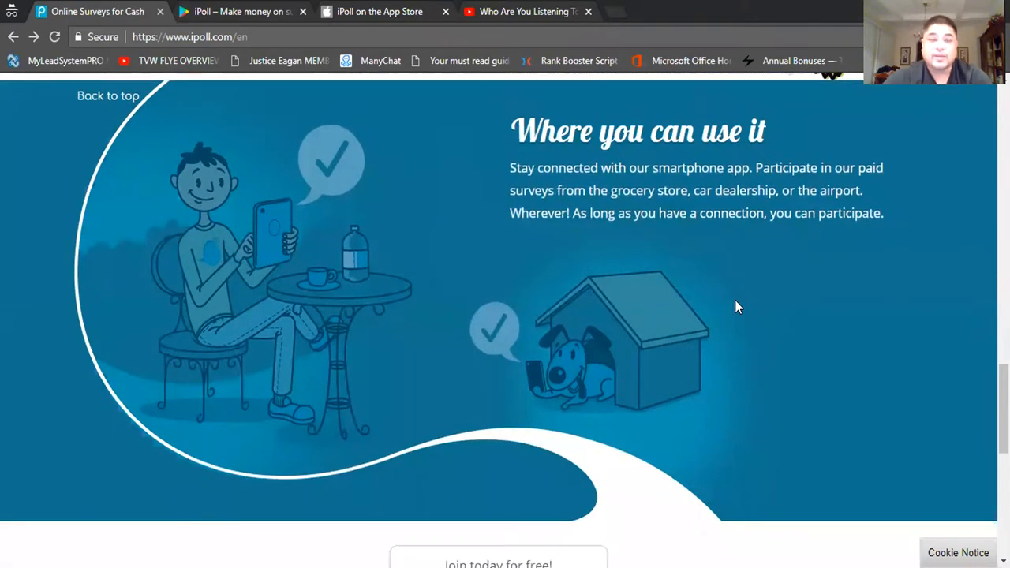
scroll("down", 3)
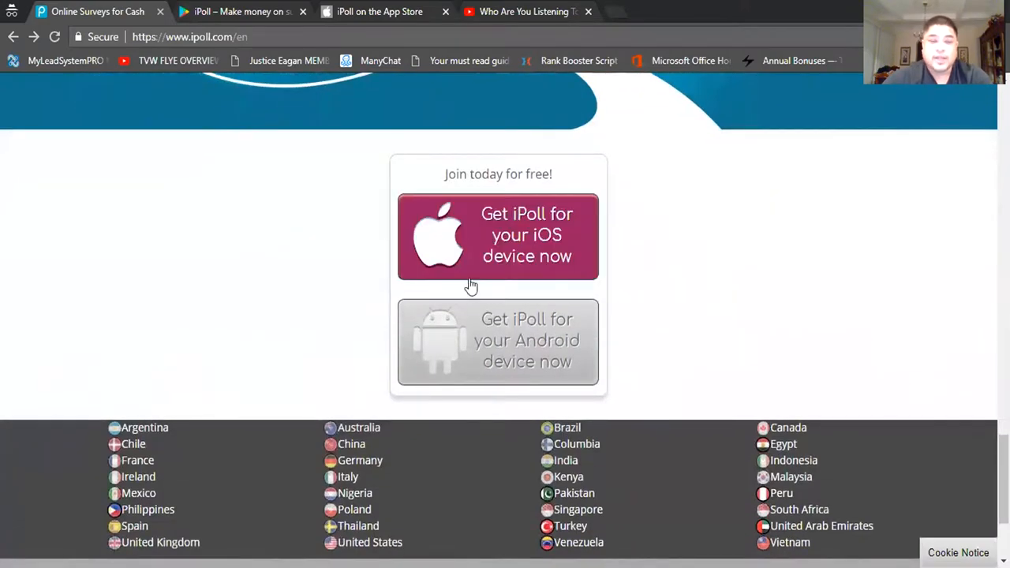
mouse_move(618, 321)
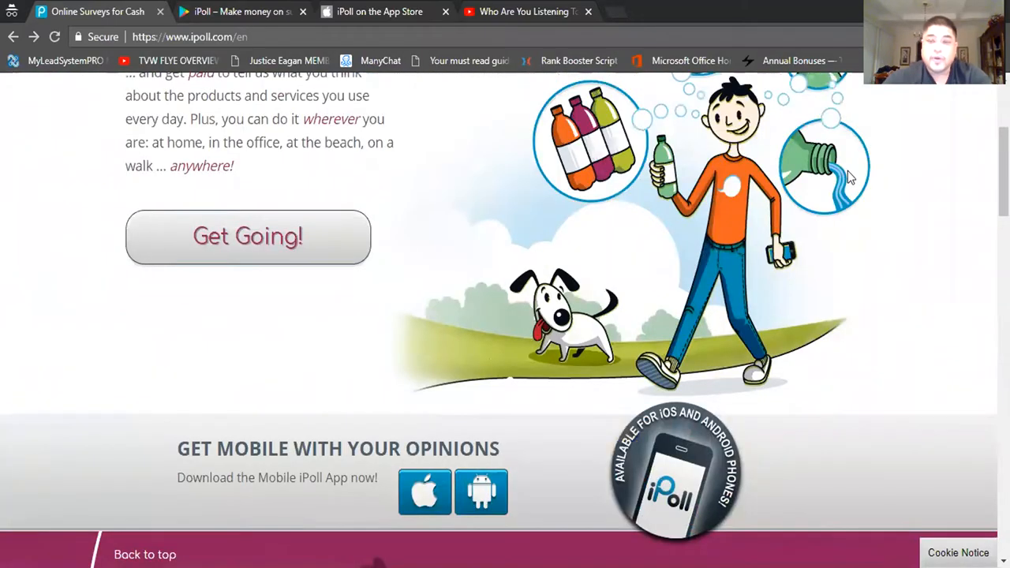
- Scroll back up to the What you earn section on cash and gift card rewards
scroll("up", 3)
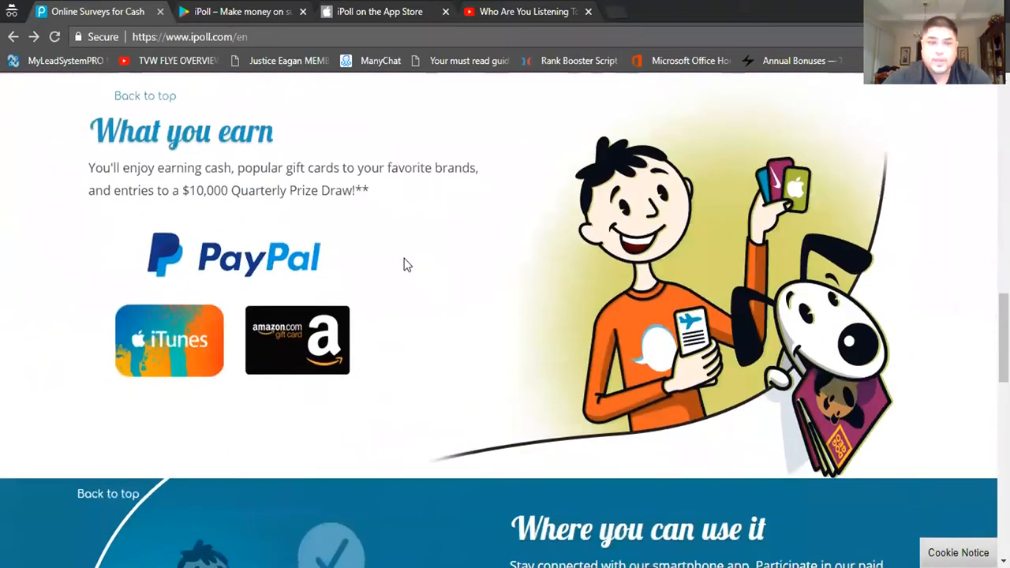
mouse_move(398, 265)
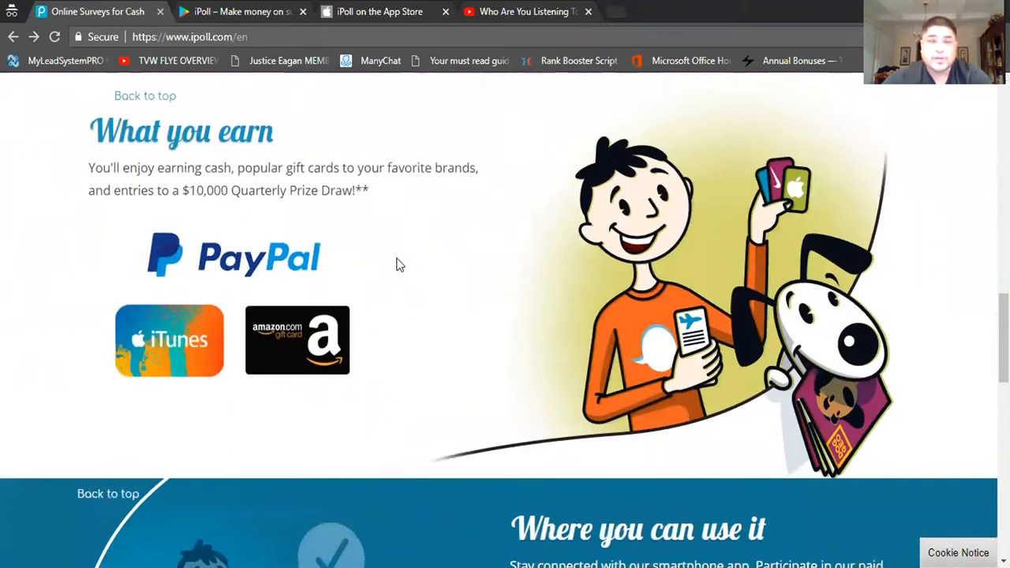